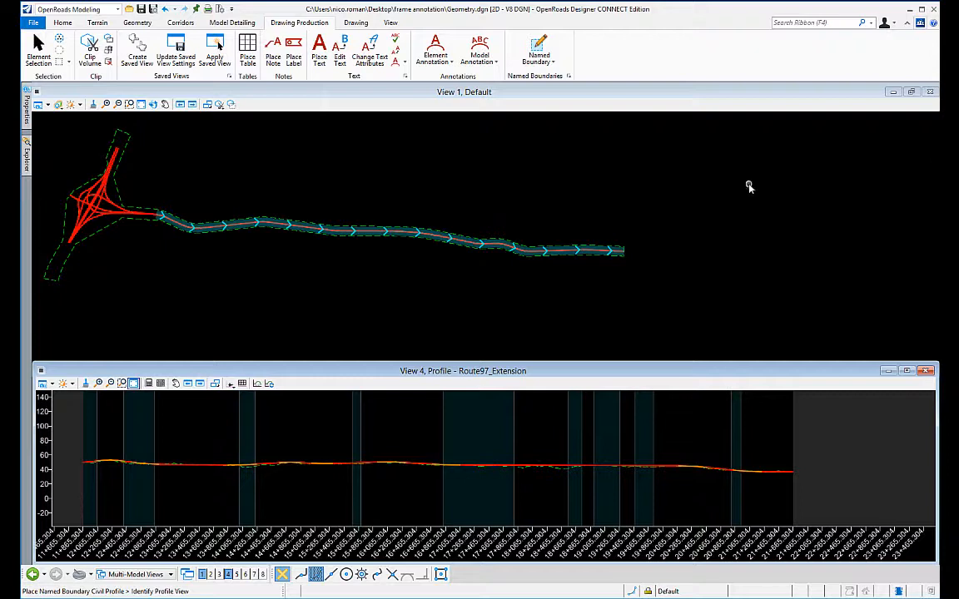
{"action": "mouse_move", "coordinate": [589, 196]}
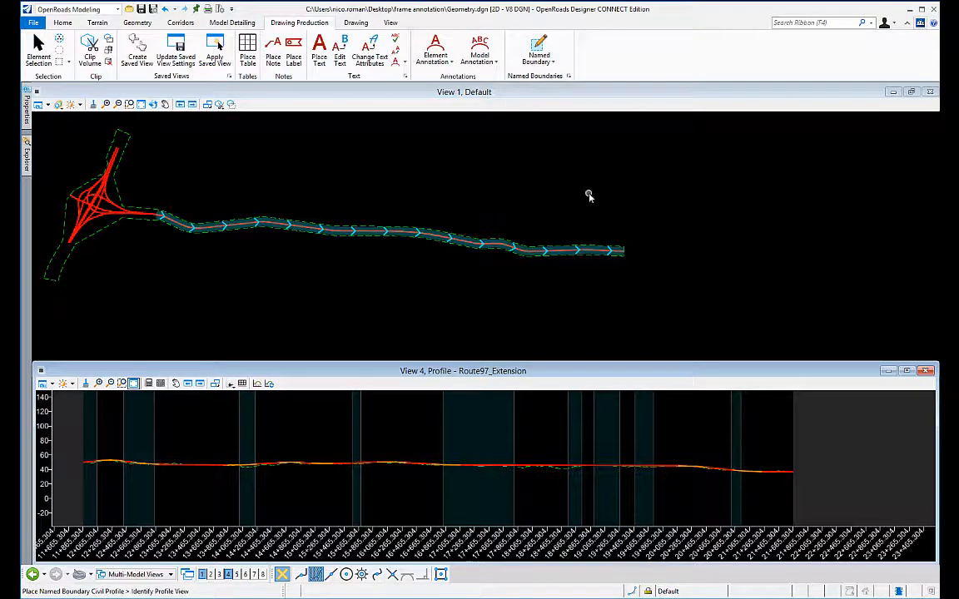
{"action": "mouse_move", "coordinate": [326, 193]}
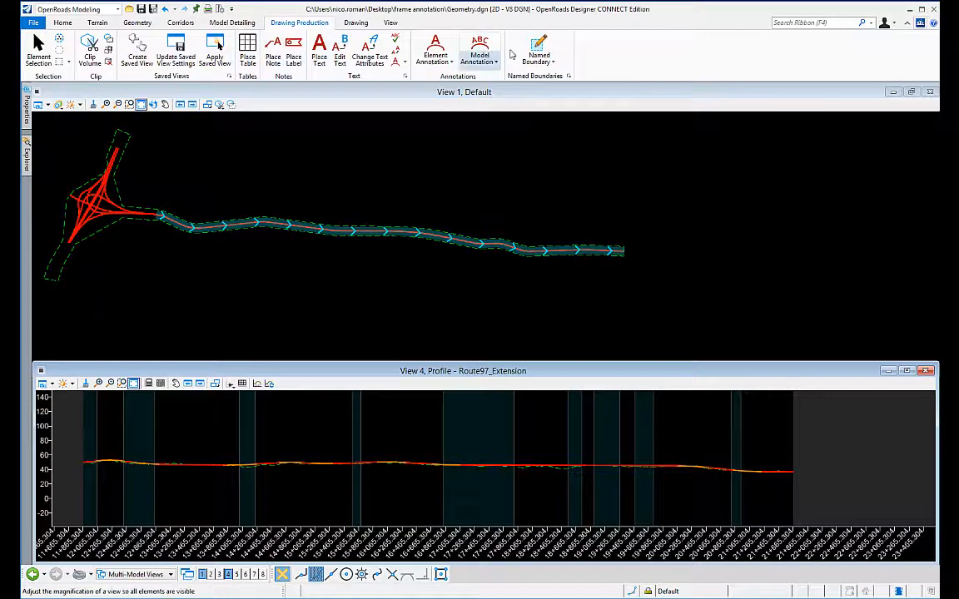
{"action": "mouse_move", "coordinate": [539, 50]}
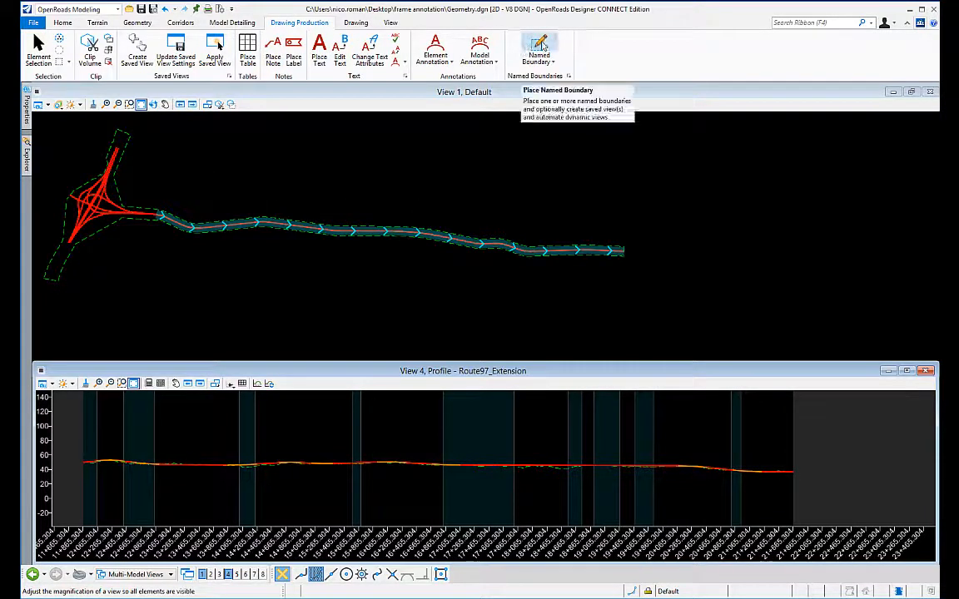
Start a Civil Profile named boundary with the A1_PROFILE_FRAME_ANNOTATION seed, Station Limits method and a new named group
{"action": "left_click", "coordinate": [539, 47]}
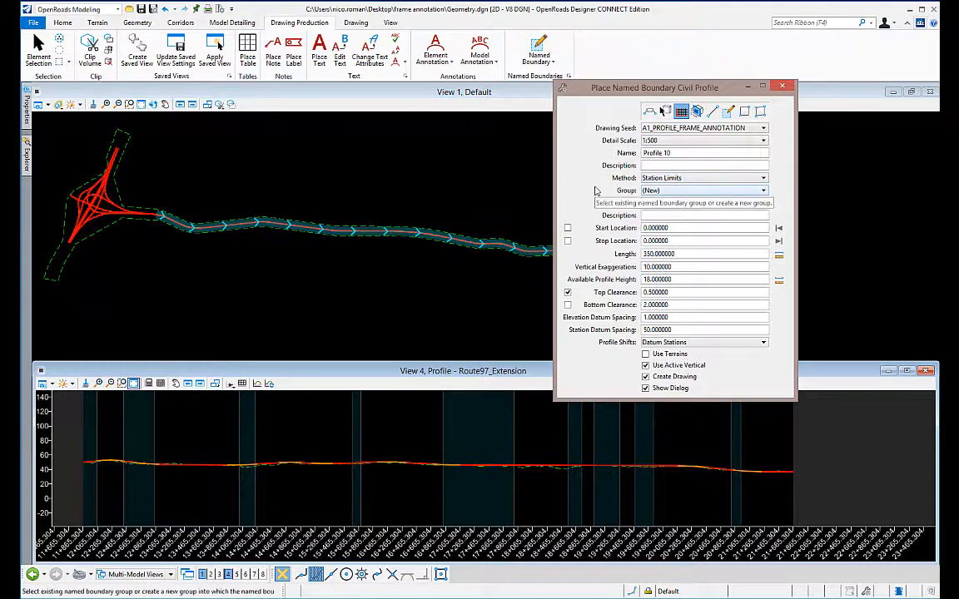
{"action": "left_click", "coordinate": [702, 190]}
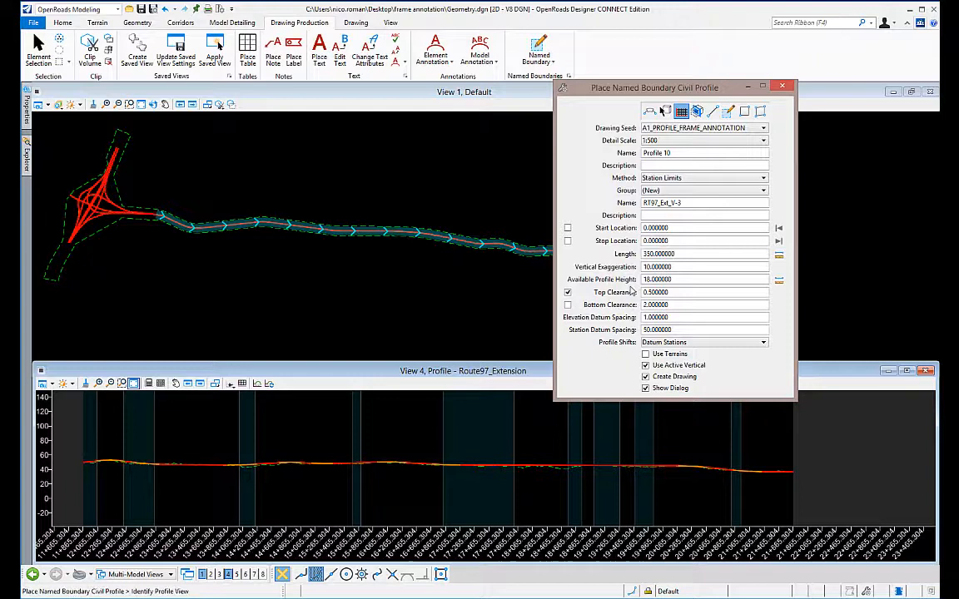
{"action": "mouse_move", "coordinate": [341, 460]}
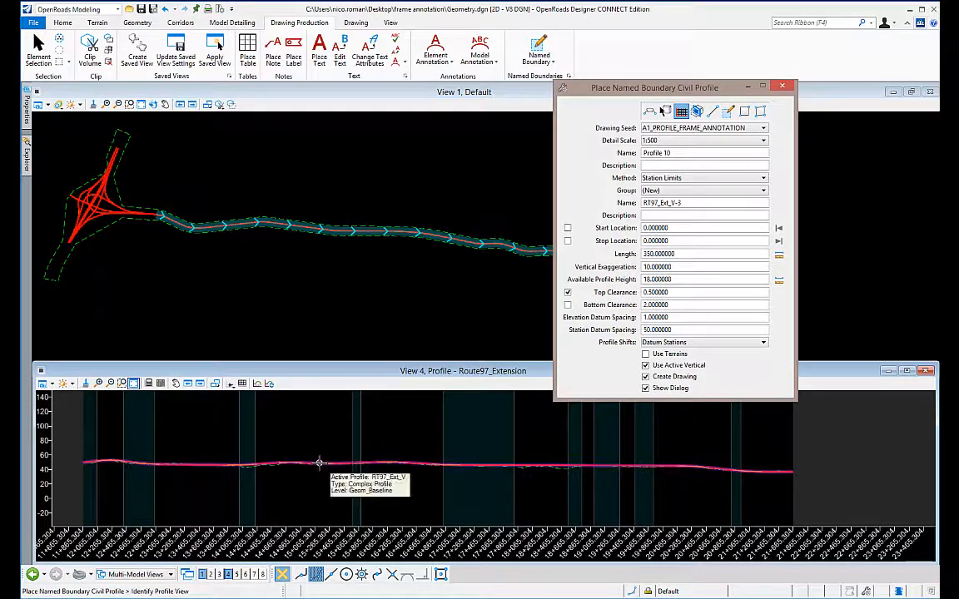
Identify the Route97_Extension profile view so its start and stop stations fill in for the boundary
{"action": "left_click", "coordinate": [319, 463]}
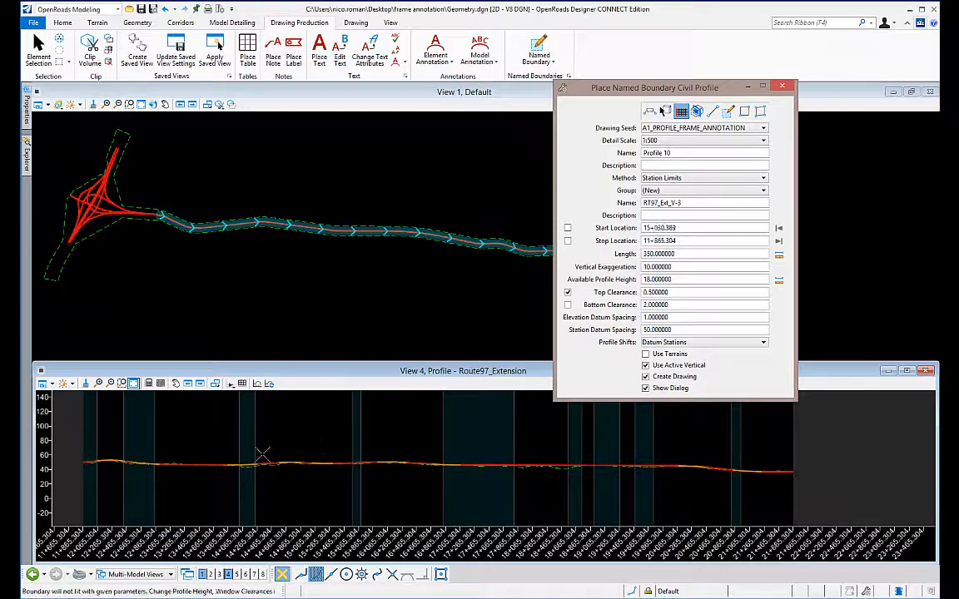
{"action": "mouse_move", "coordinate": [96, 453]}
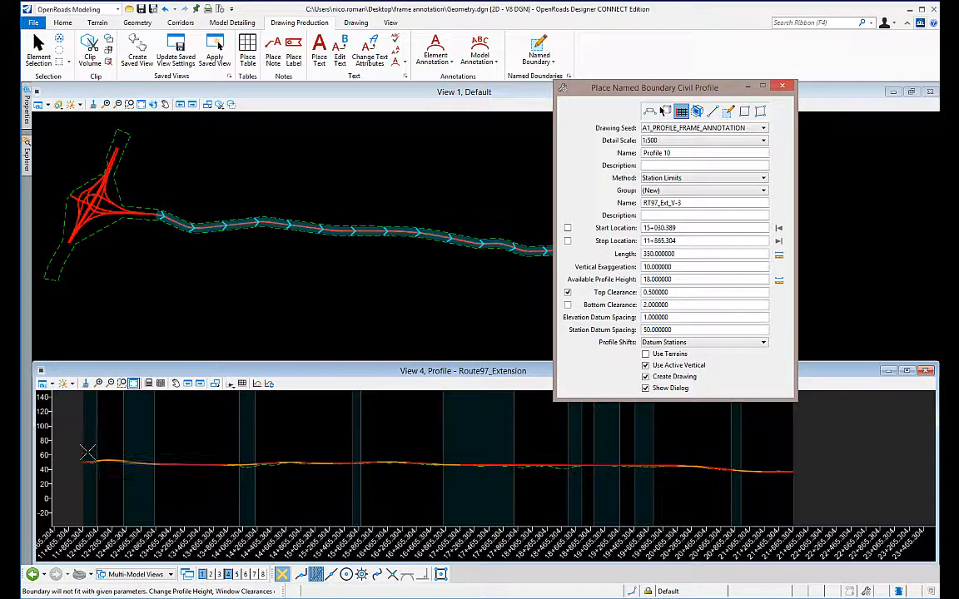
{"action": "mouse_move", "coordinate": [125, 453]}
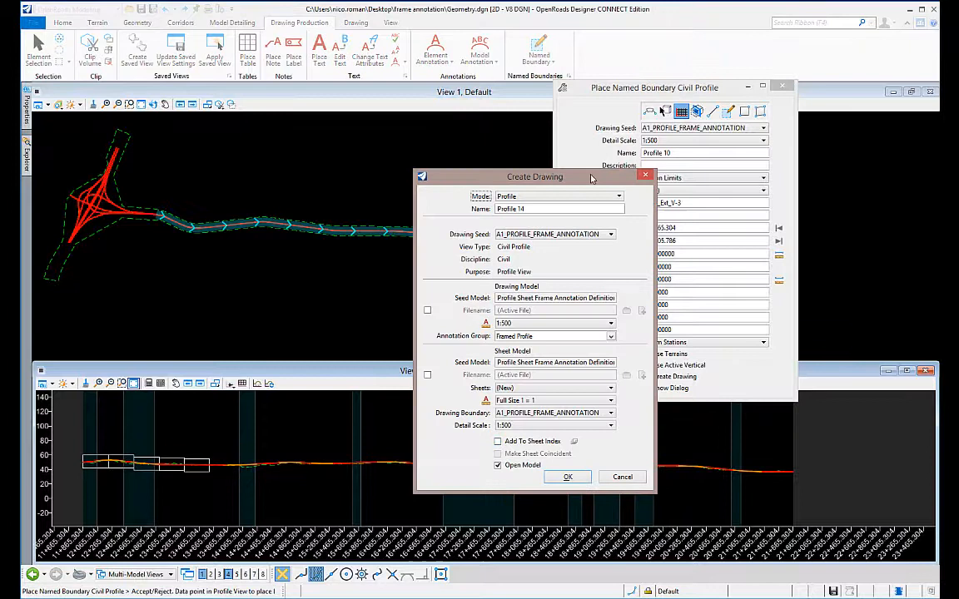
{"action": "left_click_drag", "start_coordinate": [534, 176], "coordinate": [443, 117]}
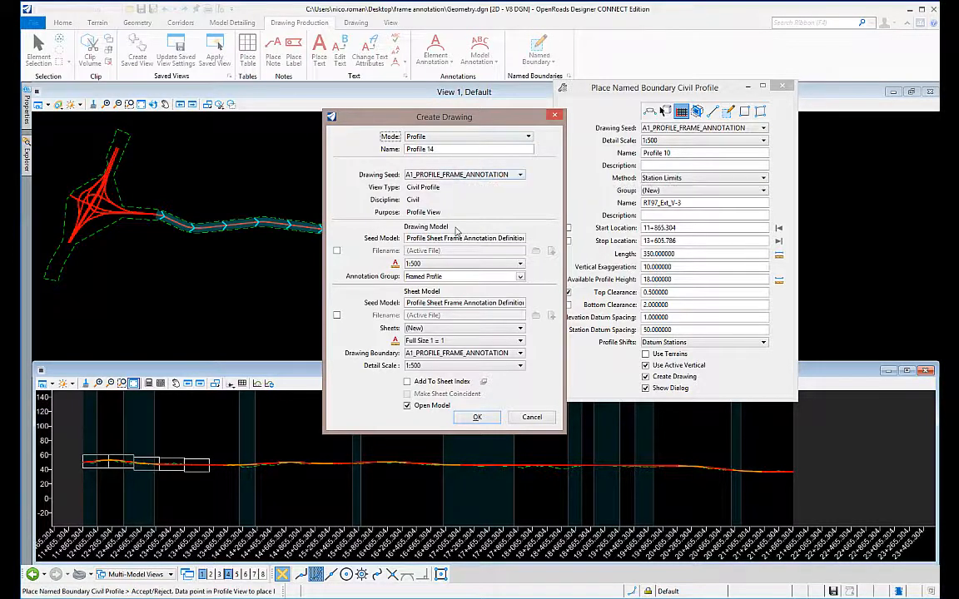
{"action": "mouse_move", "coordinate": [363, 286]}
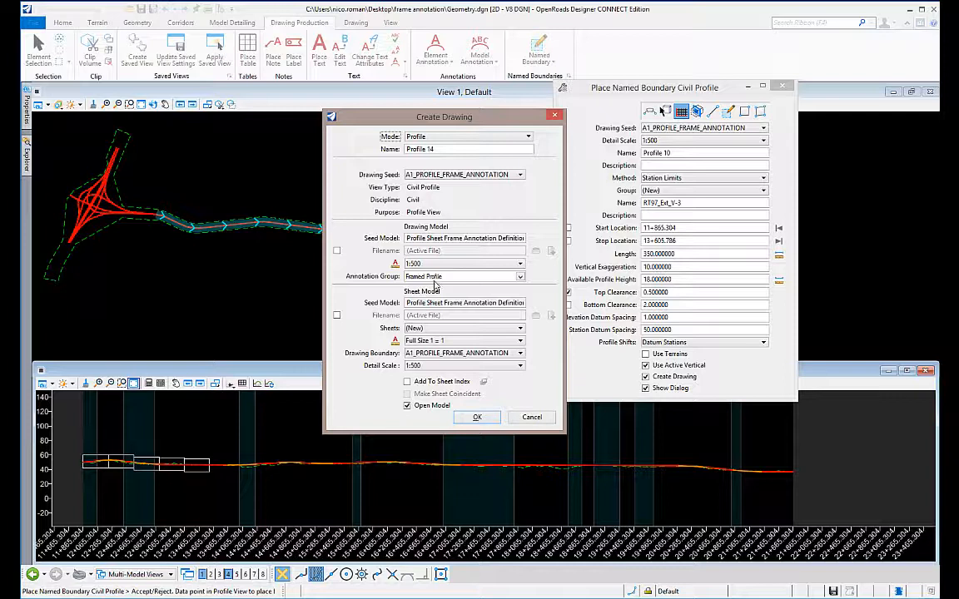
{"action": "mouse_move", "coordinate": [483, 287]}
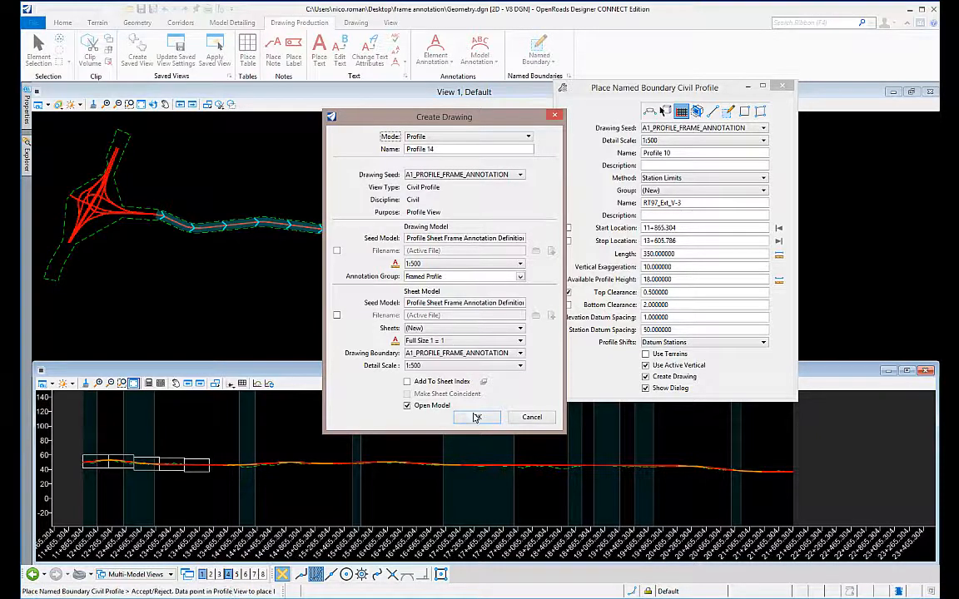
Confirm the Create Drawing dialog to generate the profile sheet and zoom in on its annotation rows
{"action": "left_click", "coordinate": [476, 417]}
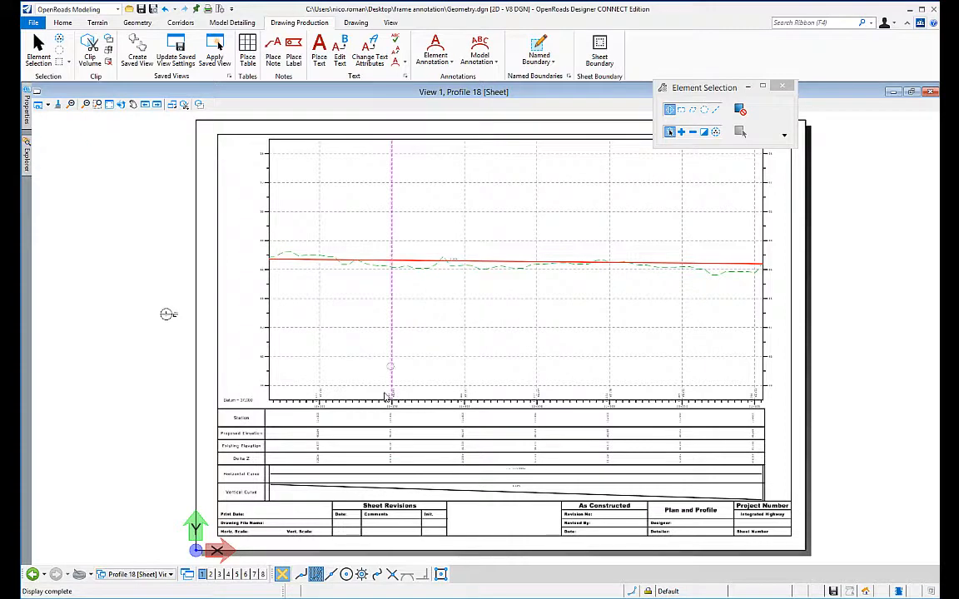
{"action": "scroll", "scroll_direction": "up", "scroll_amount": 3}
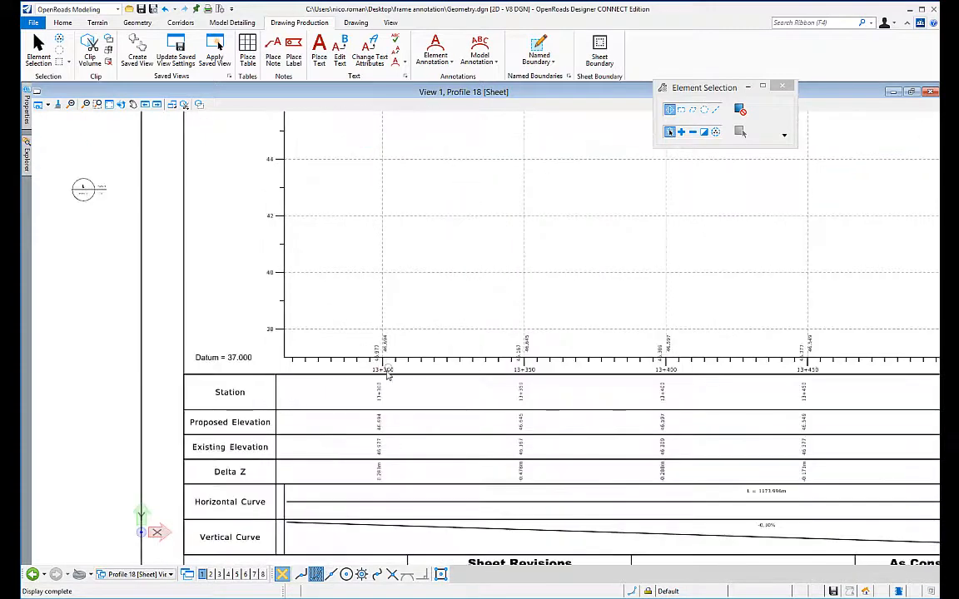
{"action": "mouse_move", "coordinate": [386, 396]}
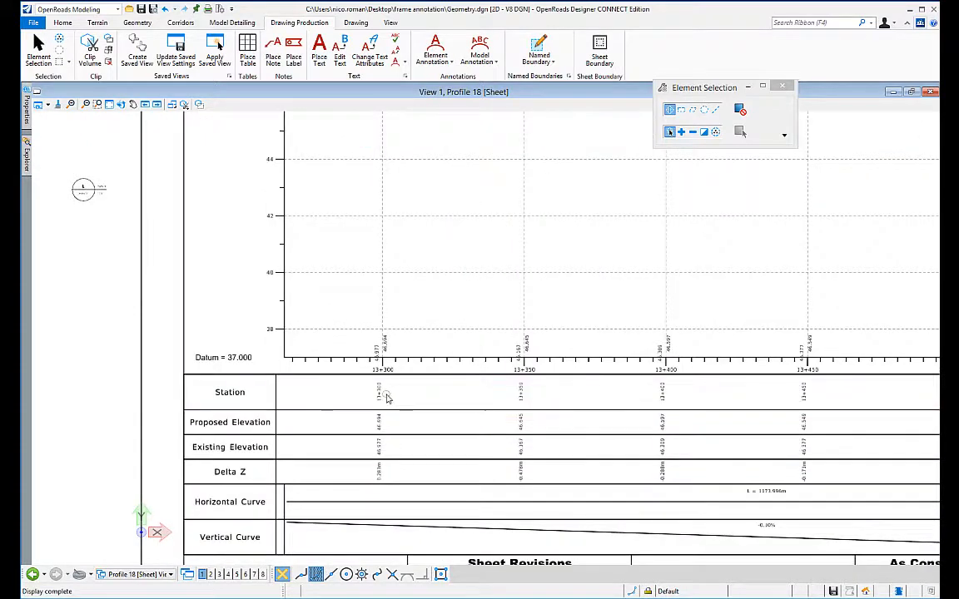
{"action": "mouse_move", "coordinate": [383, 419]}
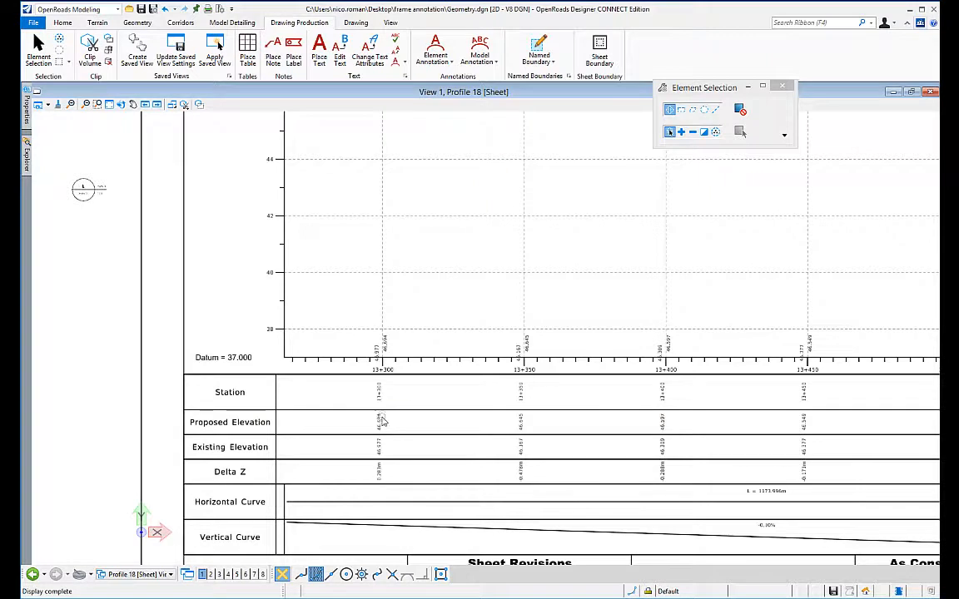
{"action": "mouse_move", "coordinate": [393, 466]}
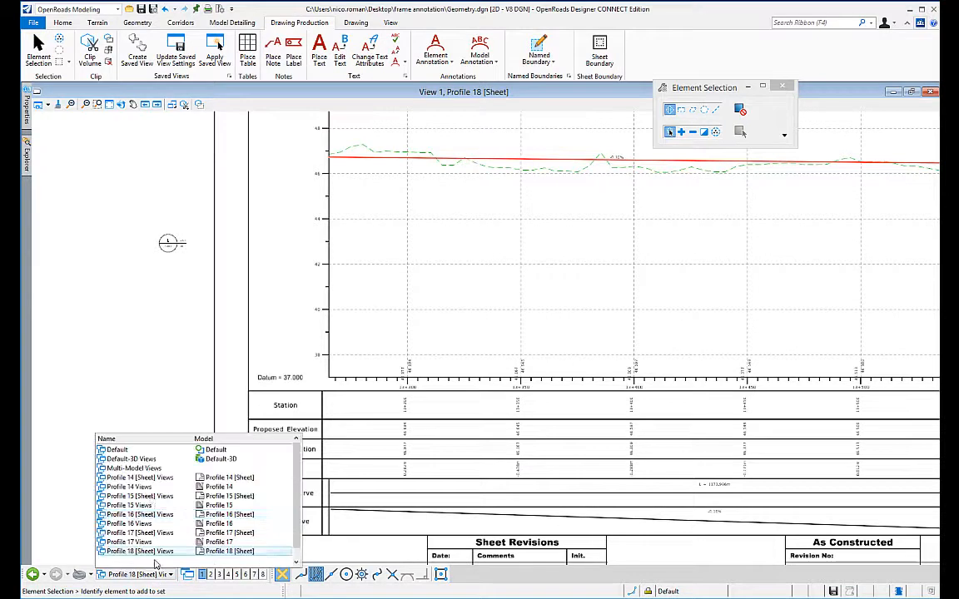
Switch to the Profile 14 drawing model from the bottom-left view list
{"action": "left_click", "coordinate": [139, 476]}
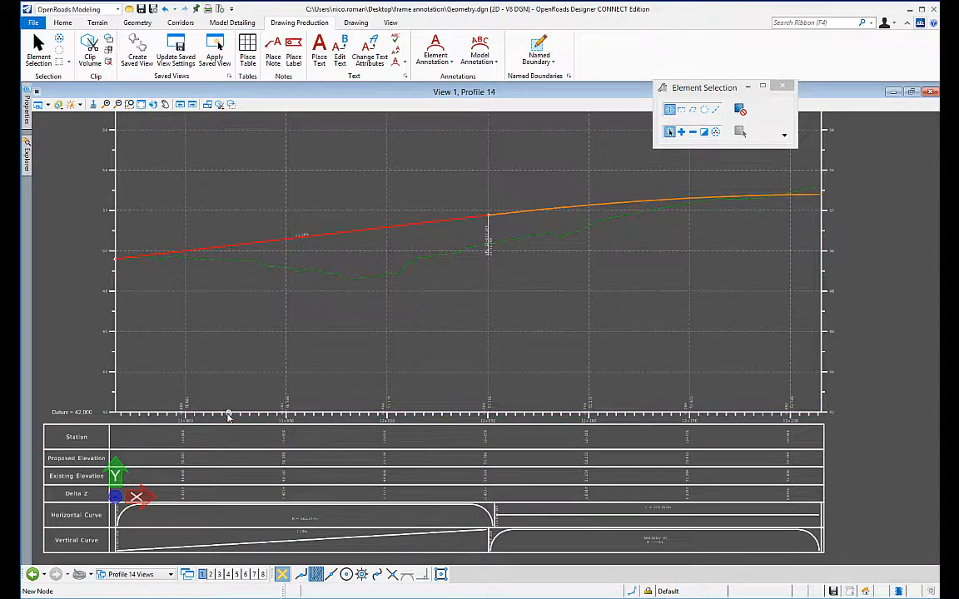
{"action": "mouse_move", "coordinate": [515, 323]}
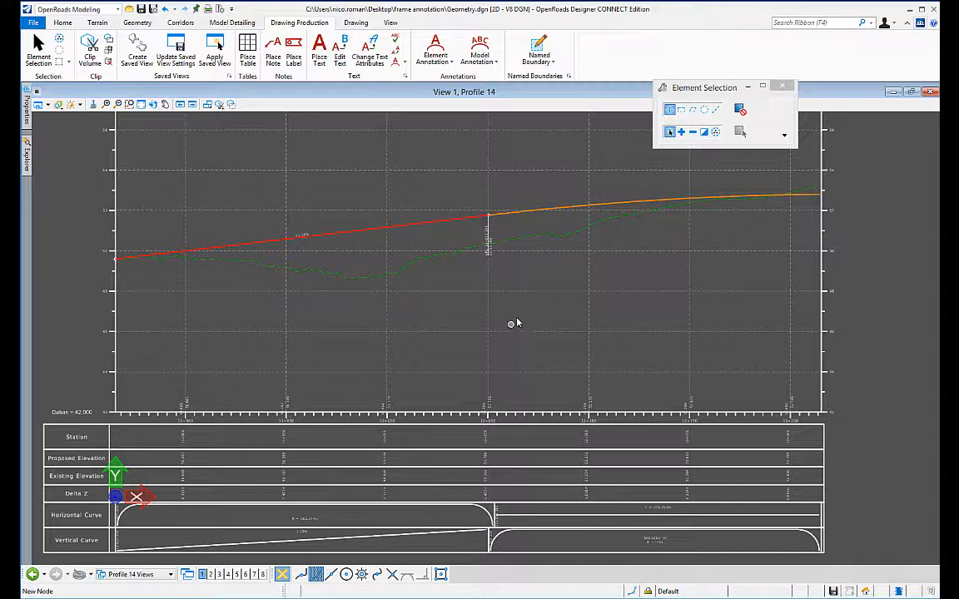